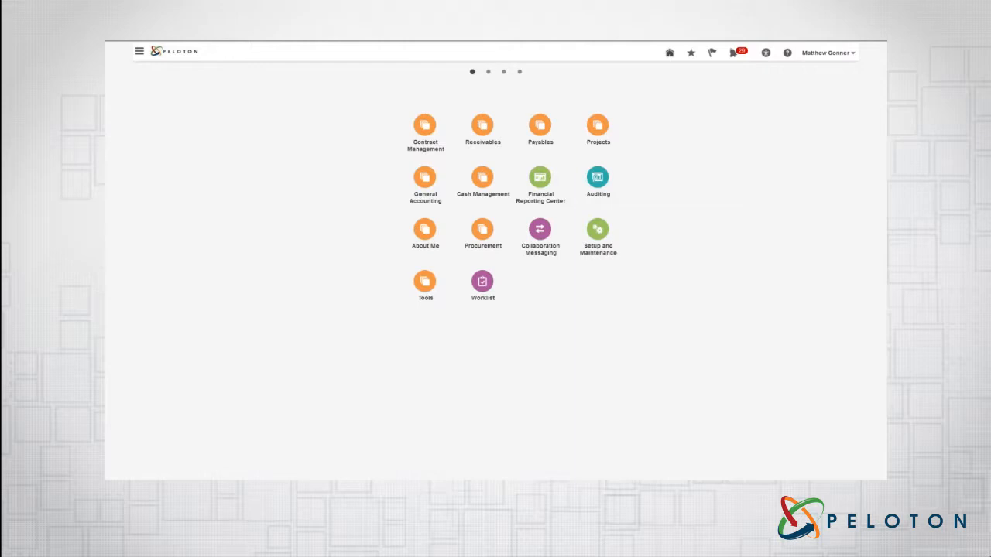
pyautogui.moveTo(655, 143)
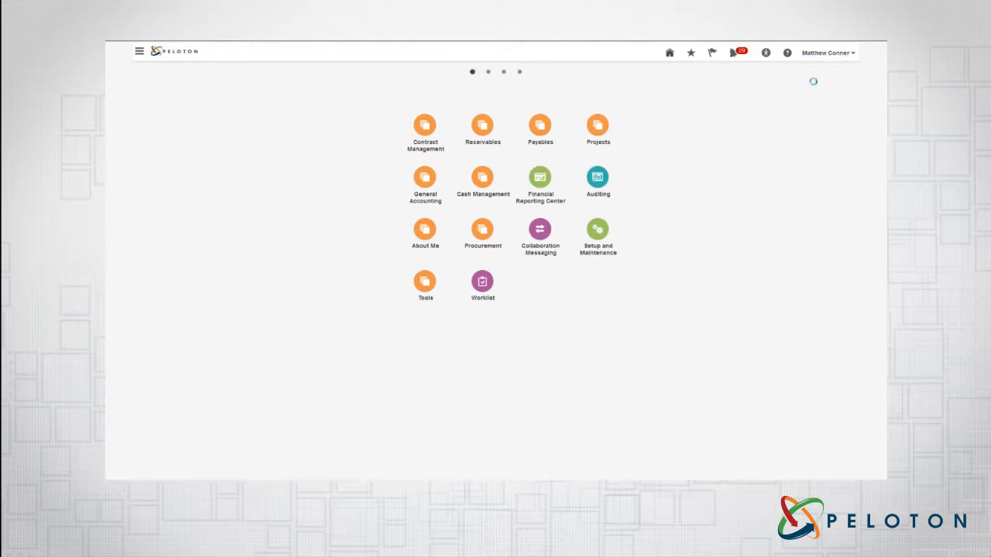
# - Open Set Preferences and review General Ledger settings, opening and closing the accounting period list
pyautogui.click(828, 53)
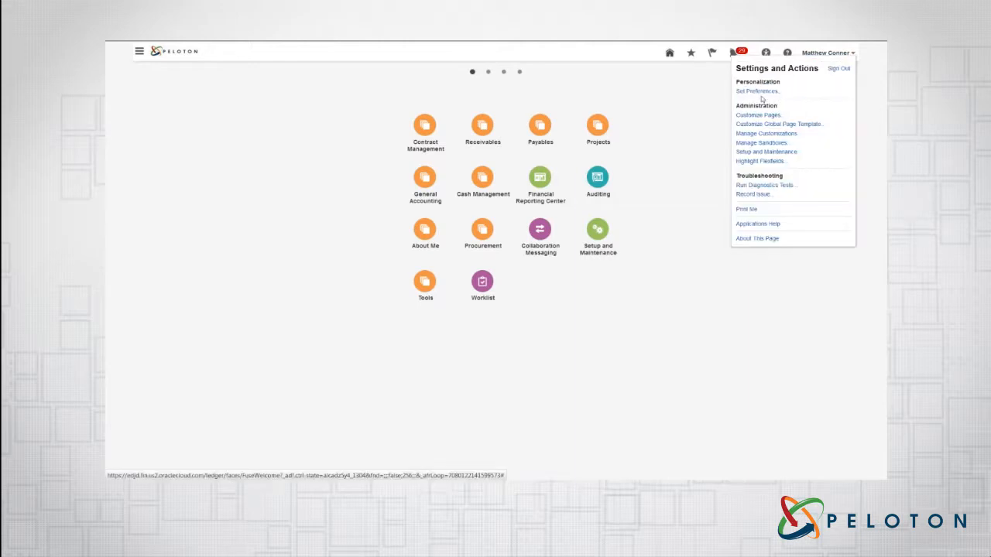
pyautogui.click(756, 91)
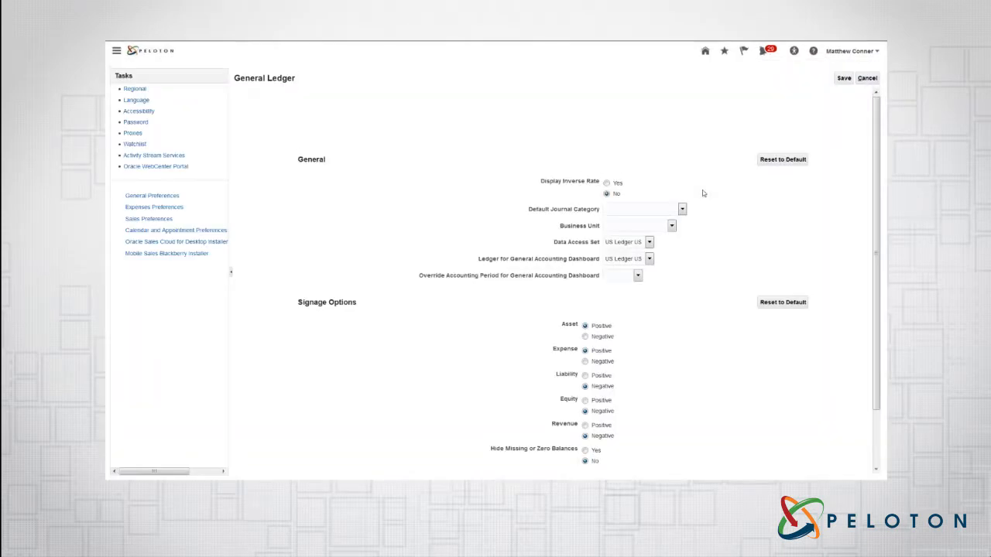
pyautogui.moveTo(318, 218)
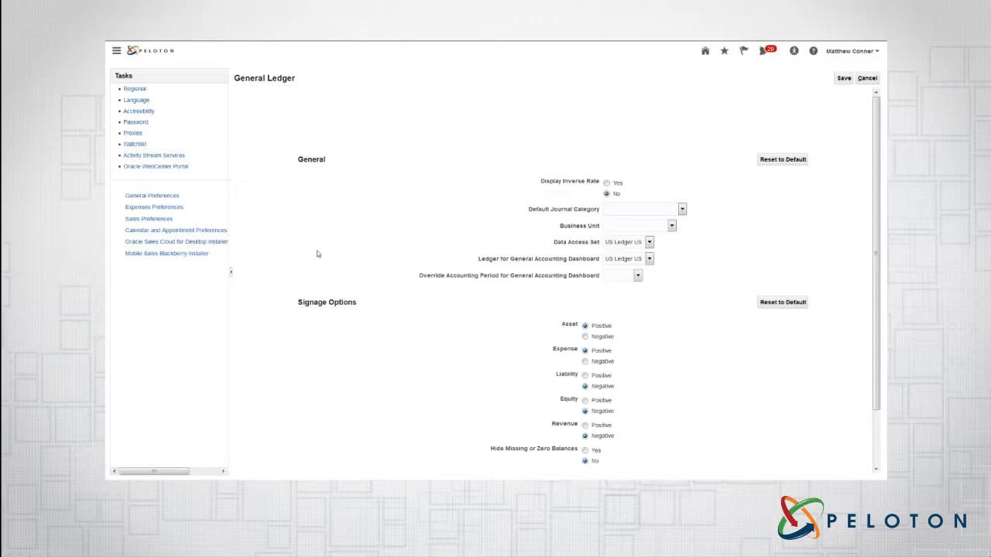
pyautogui.moveTo(657, 161)
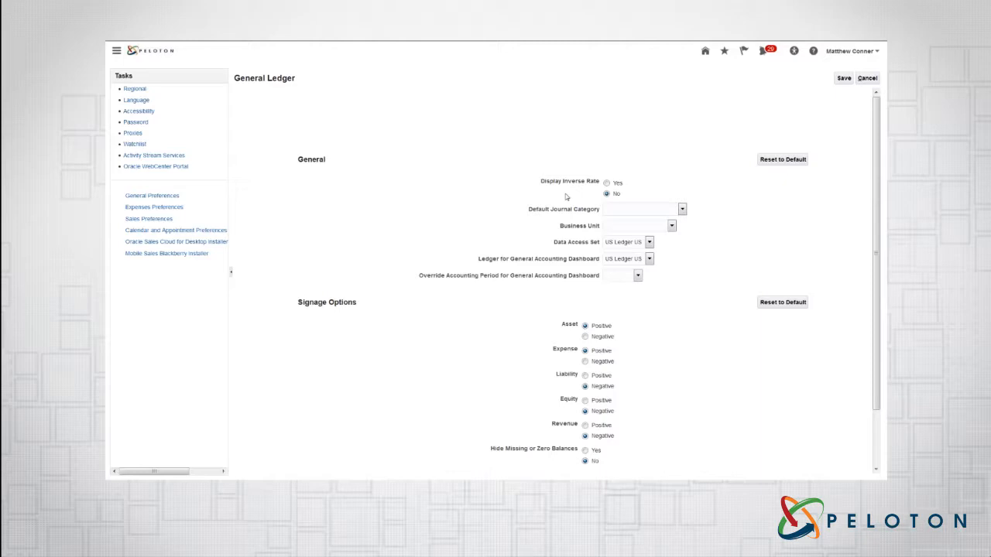
pyautogui.moveTo(729, 207)
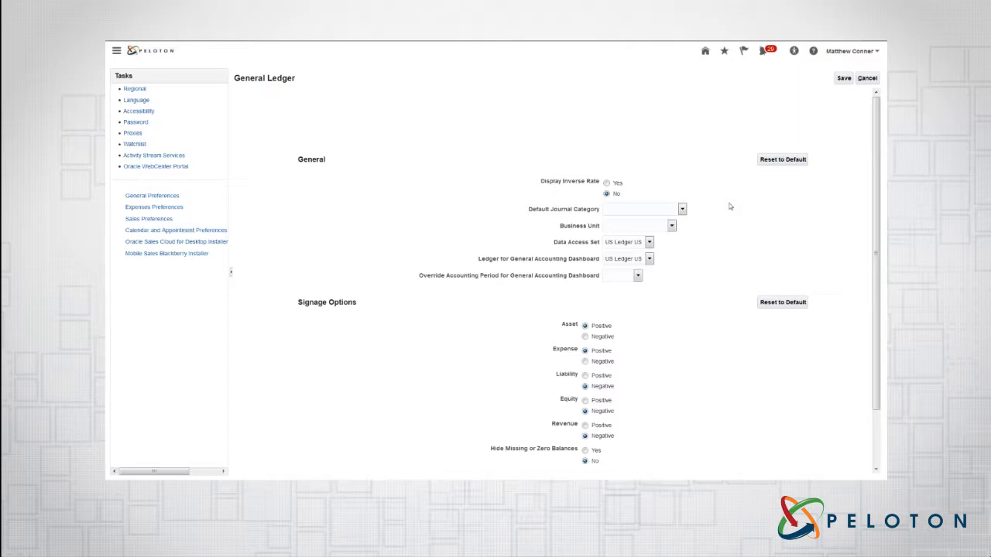
pyautogui.moveTo(687, 241)
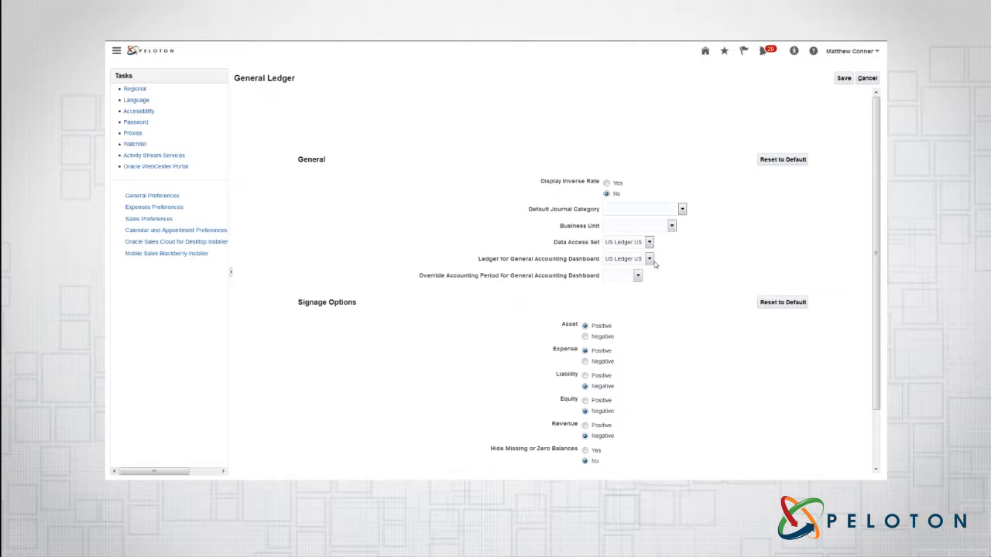
pyautogui.moveTo(666, 295)
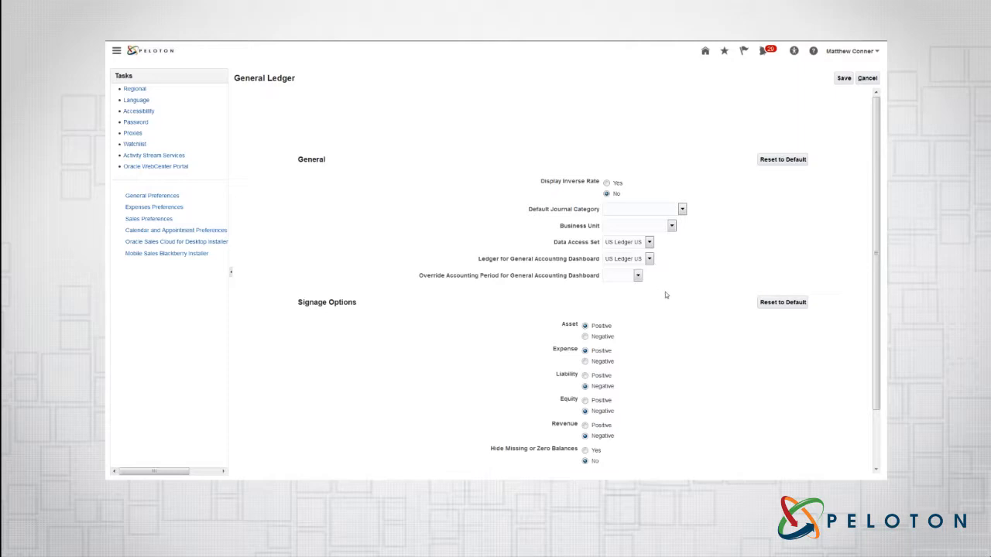
pyautogui.moveTo(644, 280)
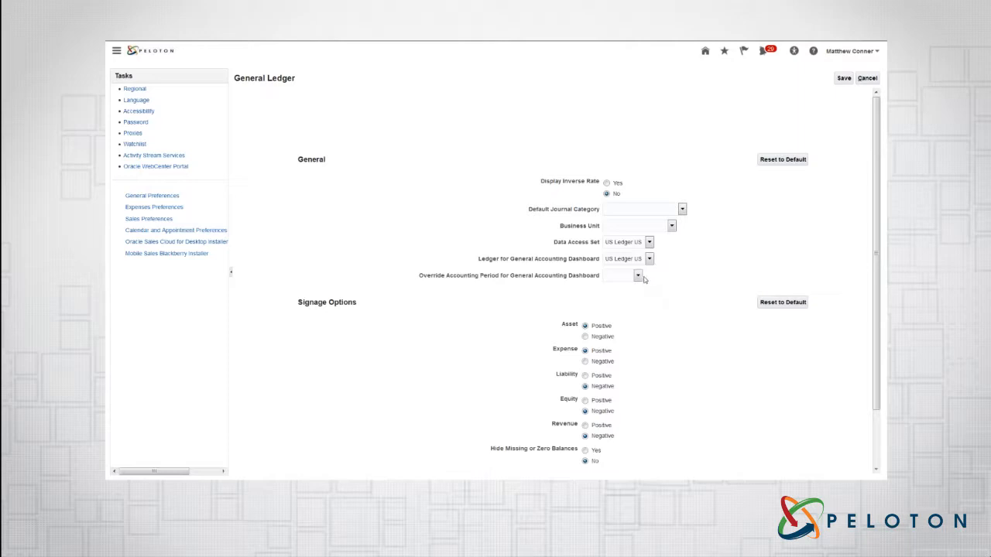
pyautogui.click(637, 276)
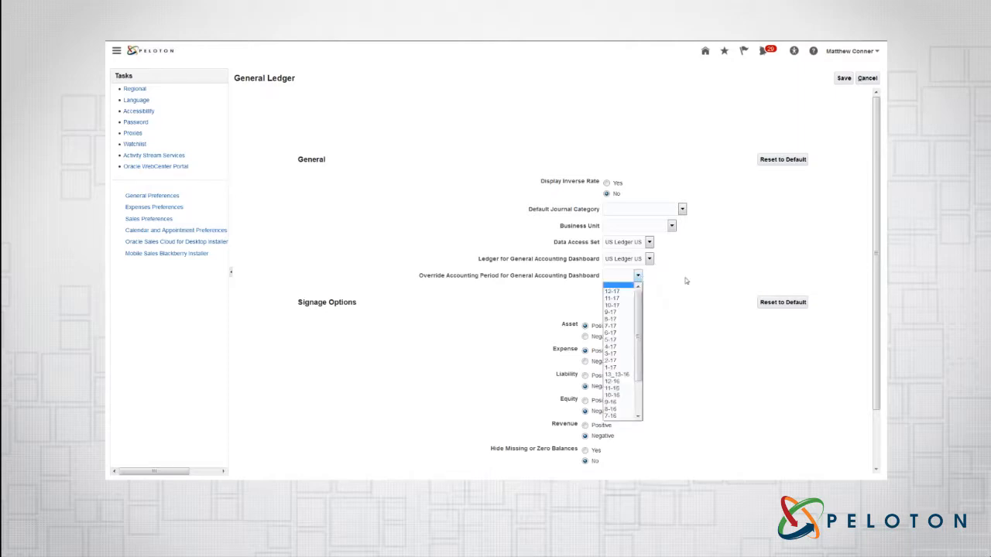
pyautogui.click(637, 276)
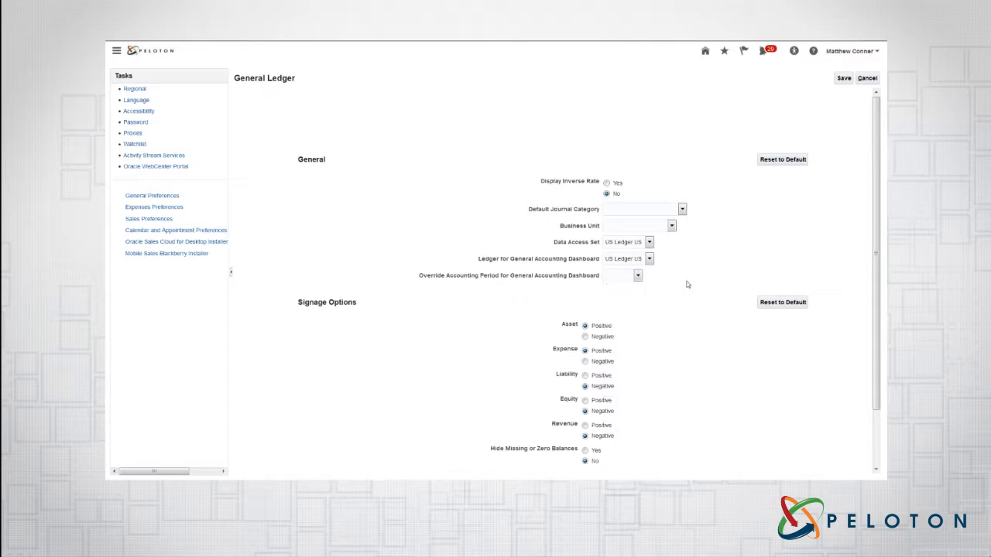
pyautogui.moveTo(742, 362)
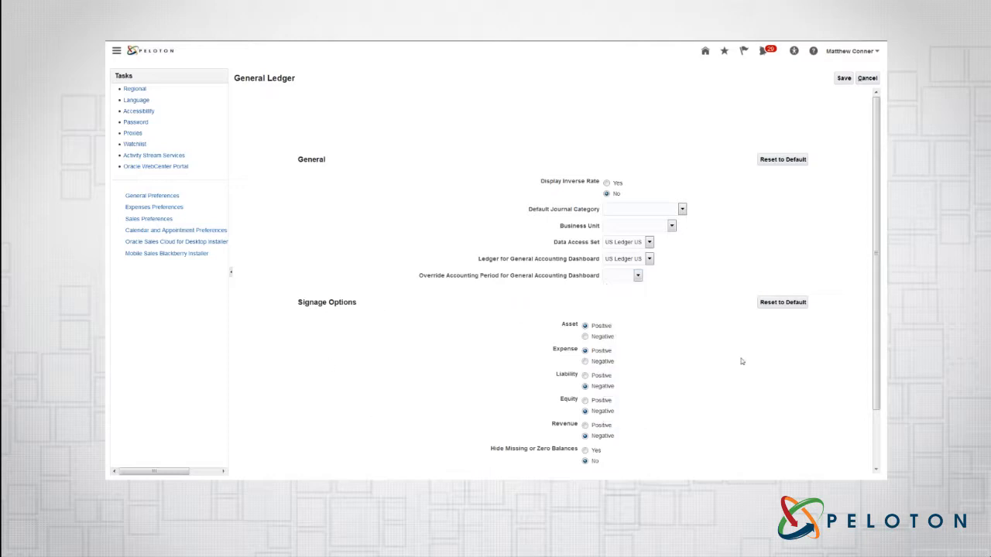
pyautogui.moveTo(513, 394)
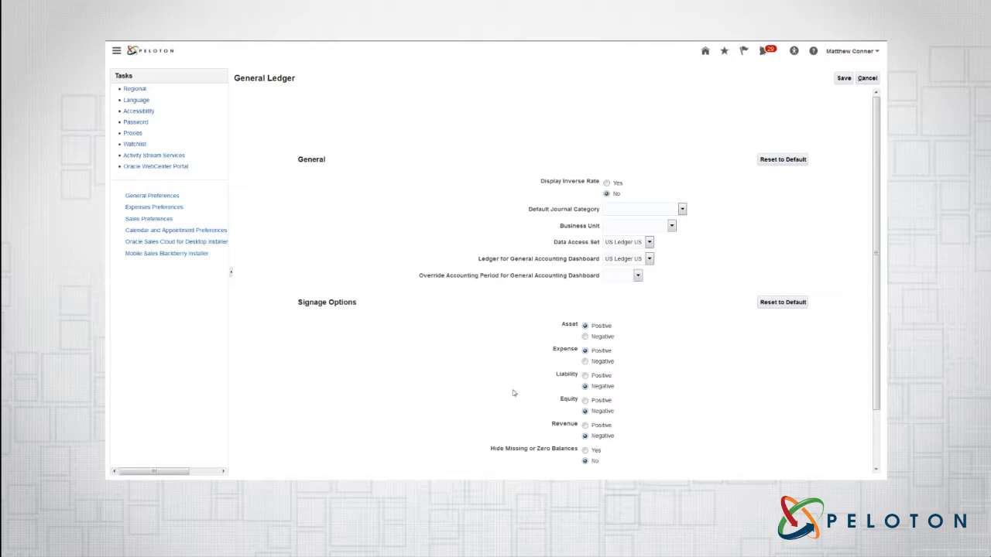
pyautogui.moveTo(391, 332)
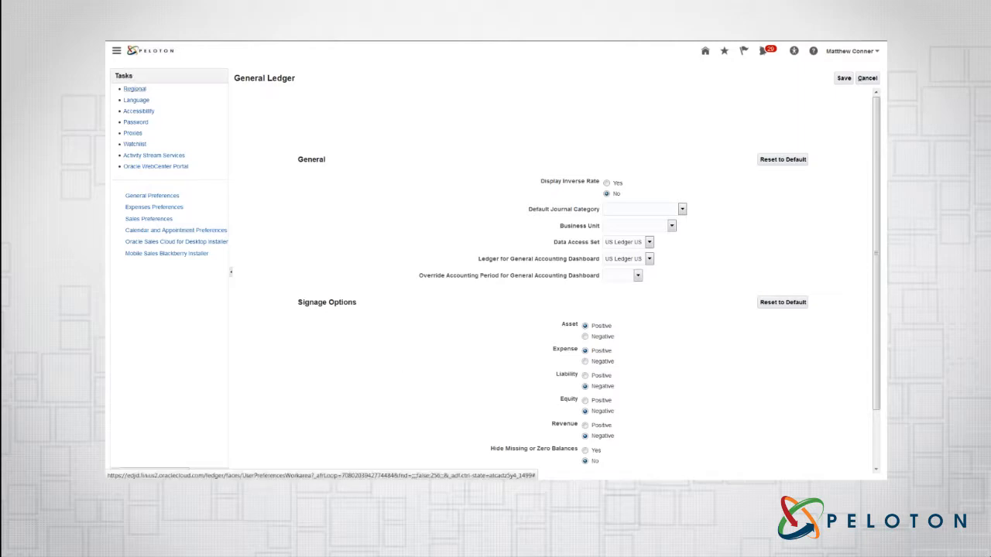
# - View the Regional preferences, then the Language page, all set to American English
pyautogui.click(134, 88)
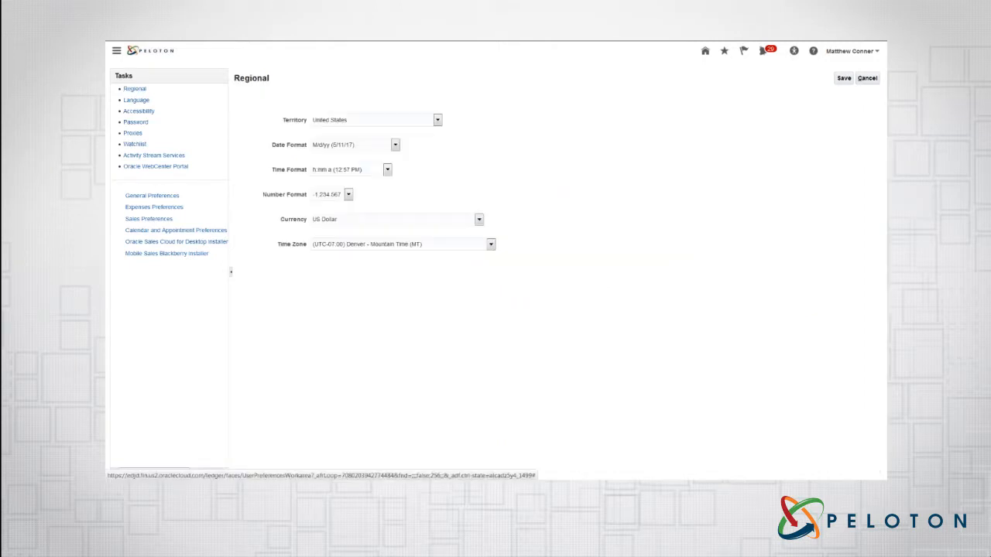
pyautogui.moveTo(463, 103)
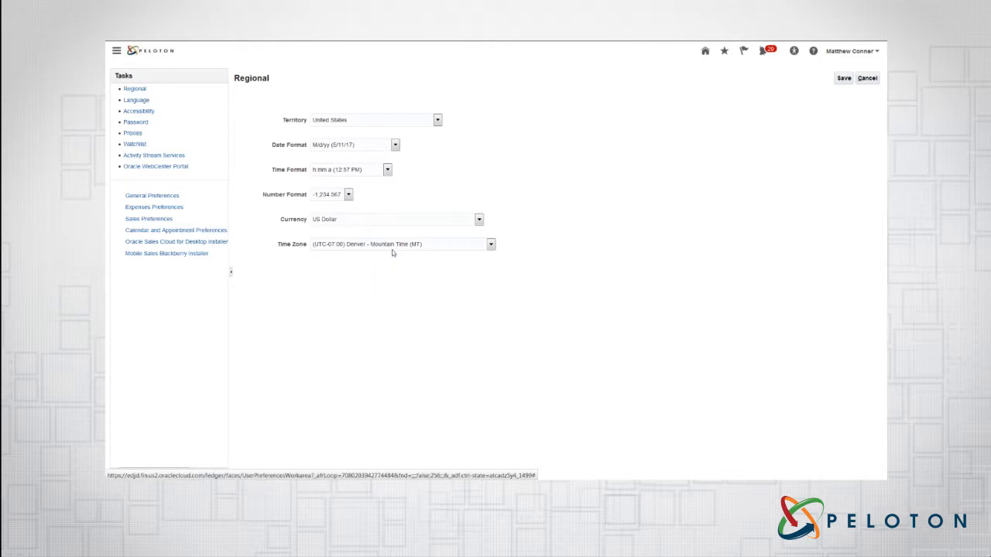
pyautogui.moveTo(334, 254)
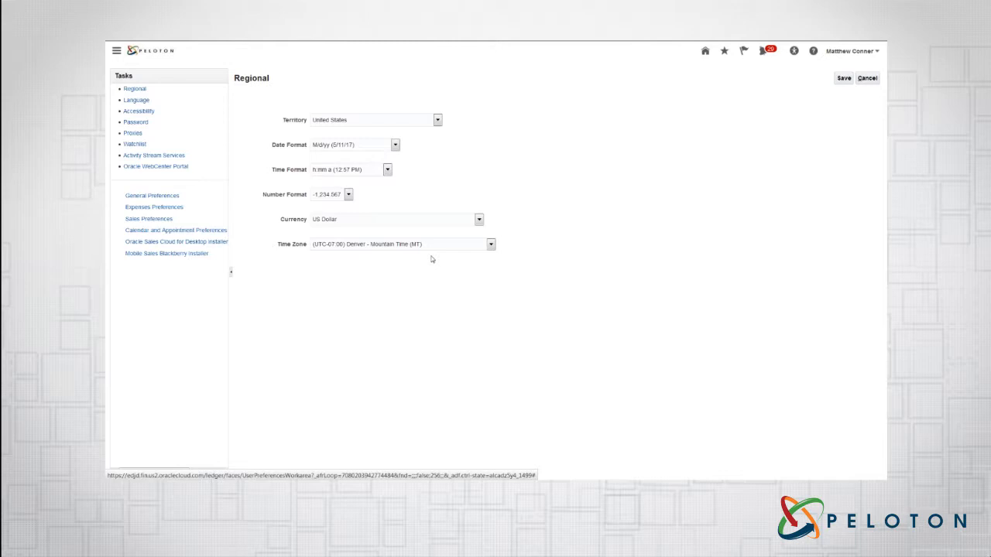
pyautogui.moveTo(460, 288)
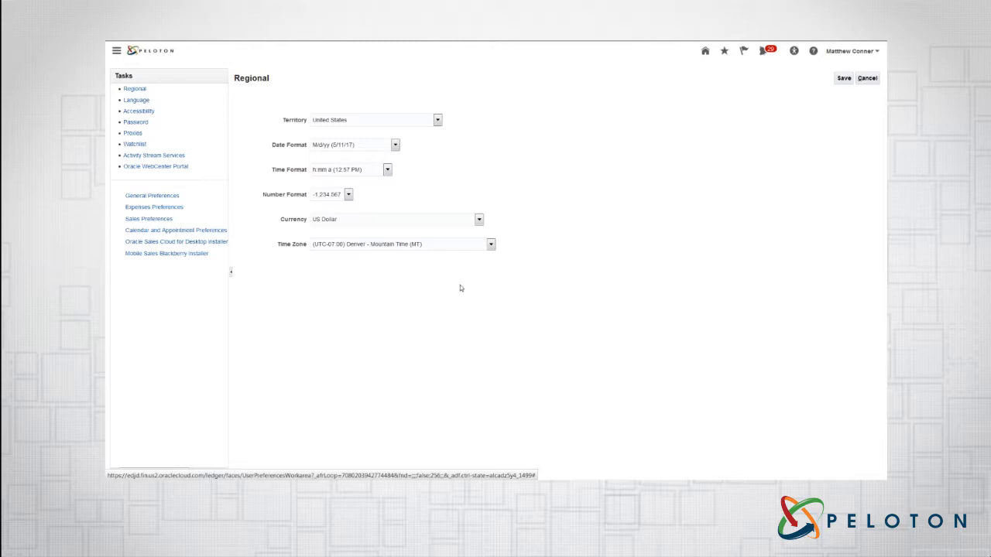
pyautogui.moveTo(444, 329)
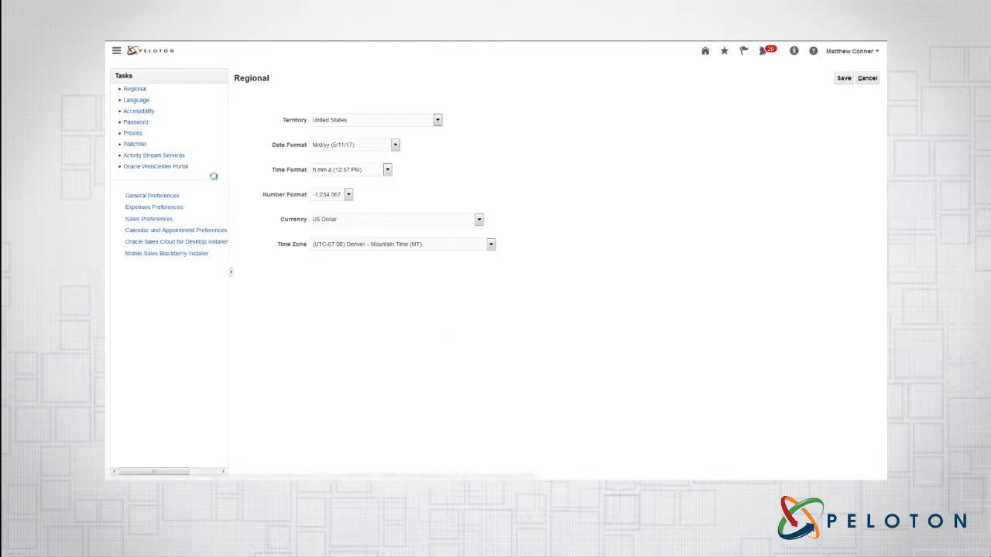
pyautogui.click(136, 100)
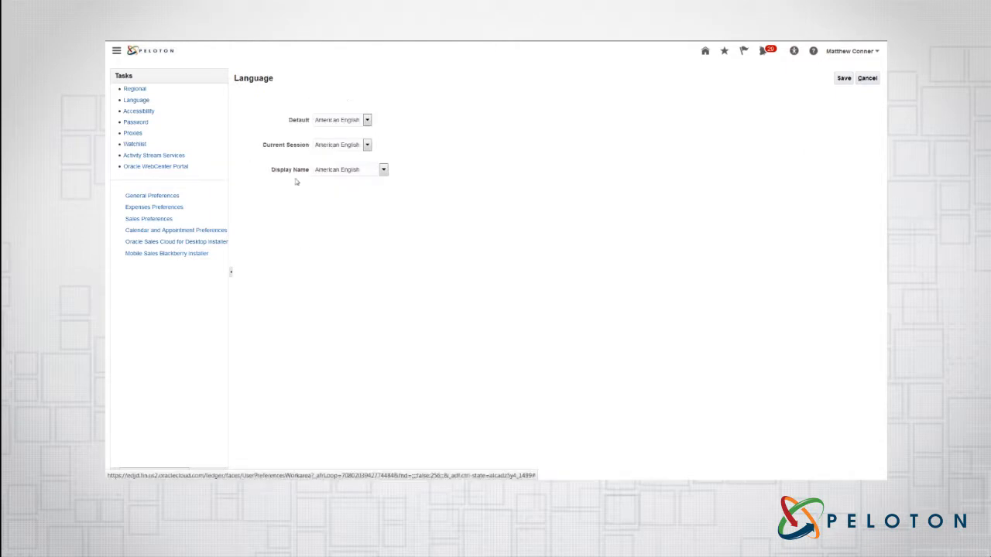
pyautogui.moveTo(348, 183)
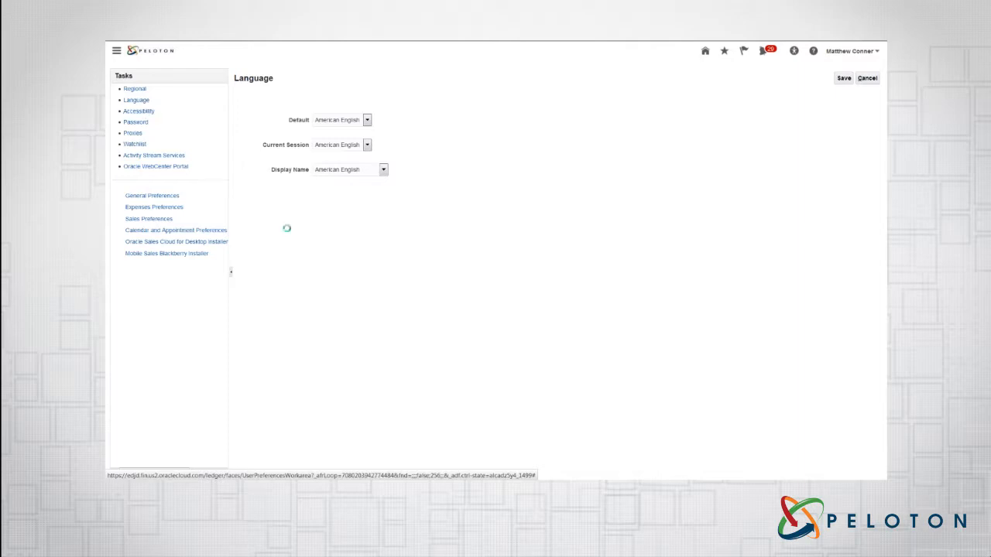
# - View Accessibility preferences (Default Mode, Standard contrast, Medium font), then the Watchlist page
pyautogui.click(139, 111)
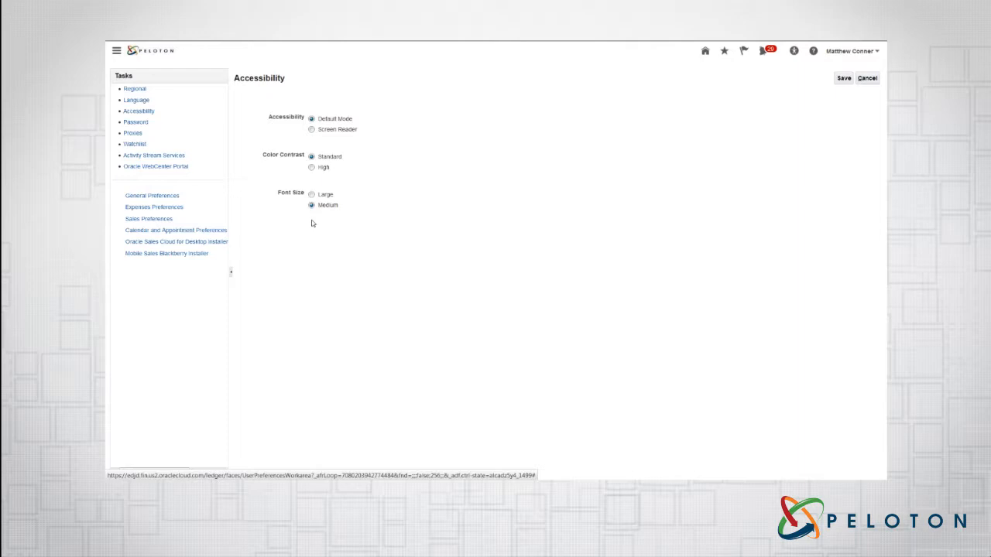
pyautogui.moveTo(321, 219)
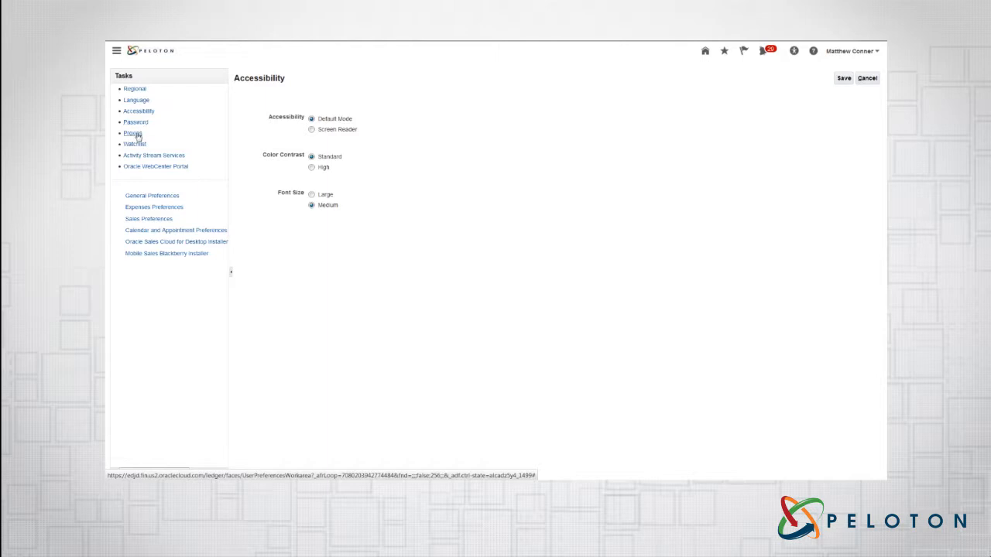
pyautogui.moveTo(134, 144)
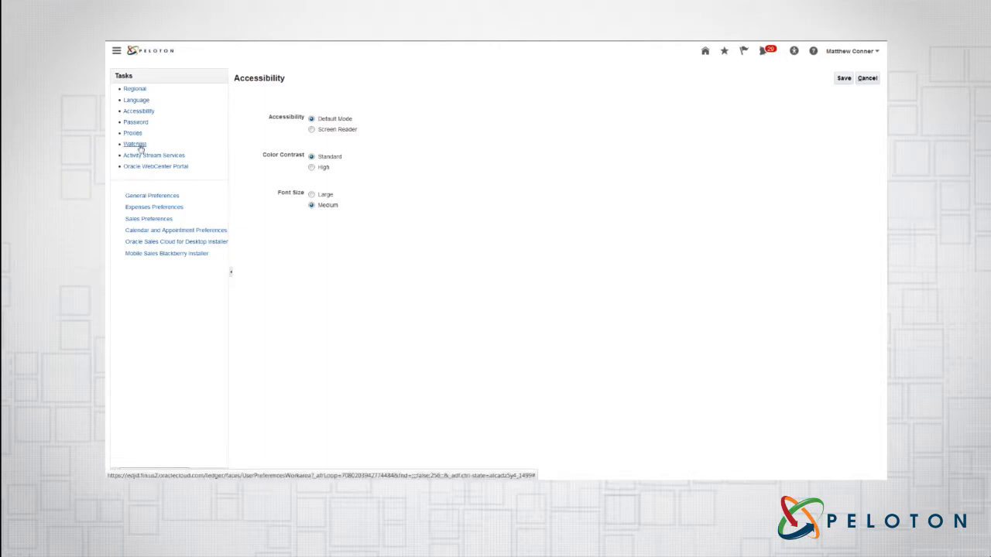
pyautogui.click(135, 144)
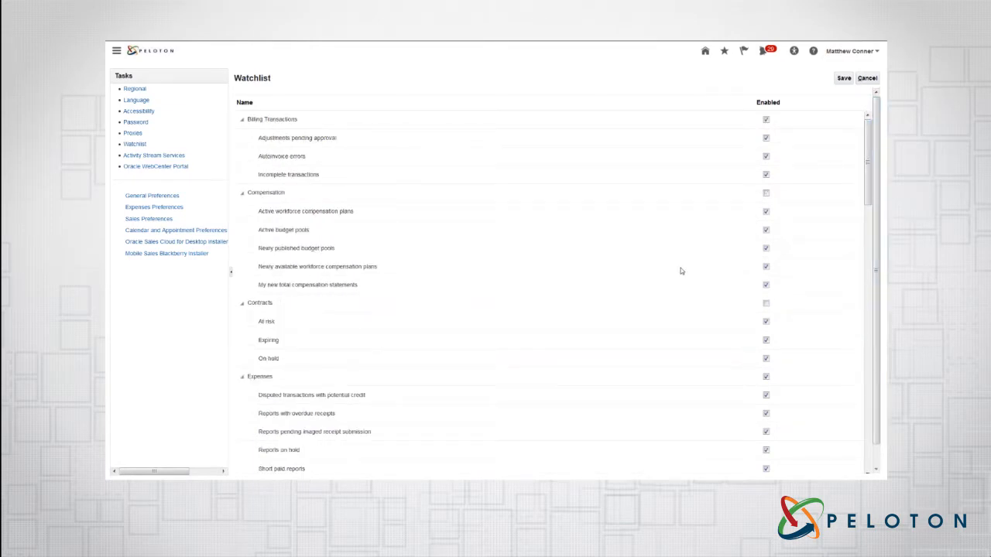
pyautogui.moveTo(154, 155)
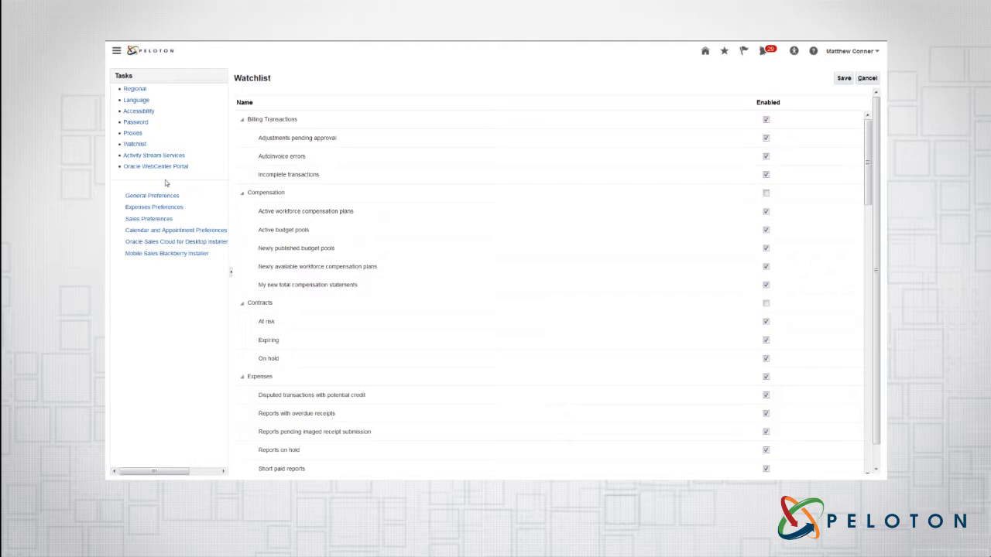
pyautogui.moveTo(196, 276)
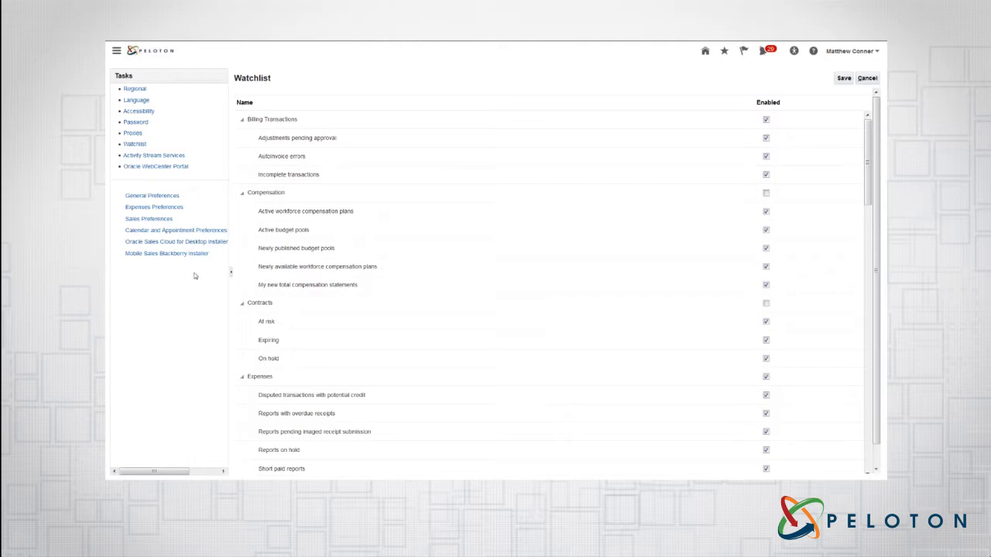
pyautogui.moveTo(133, 188)
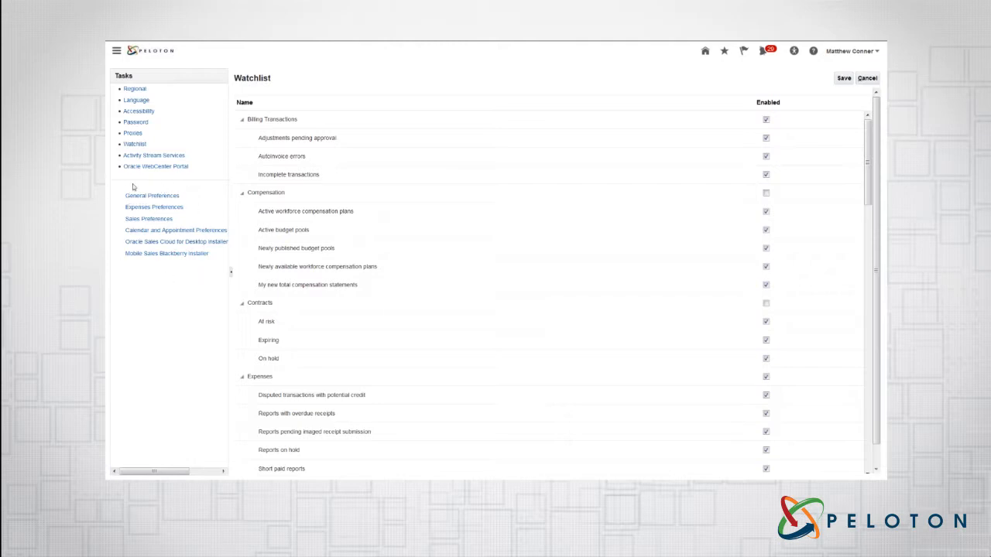
pyautogui.moveTo(128, 278)
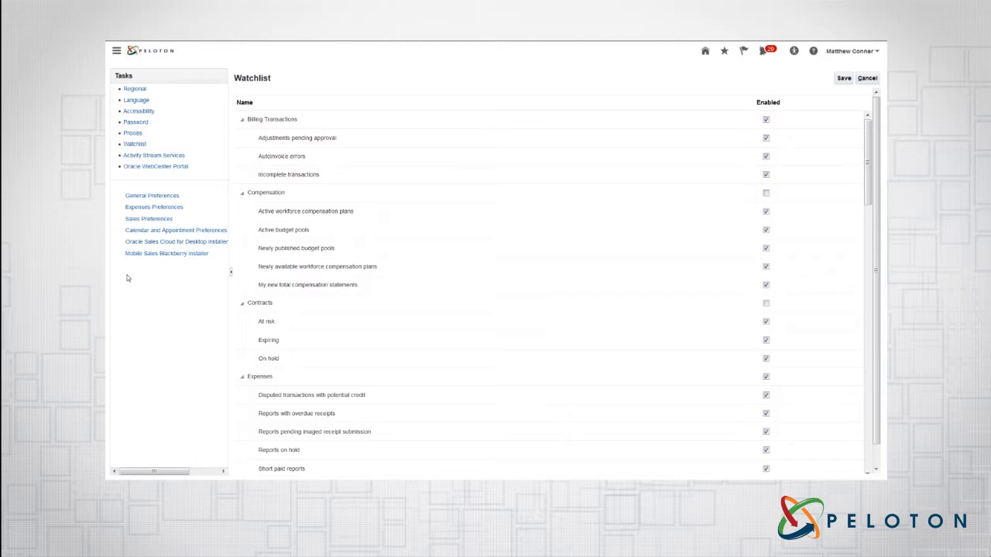
pyautogui.moveTo(137, 275)
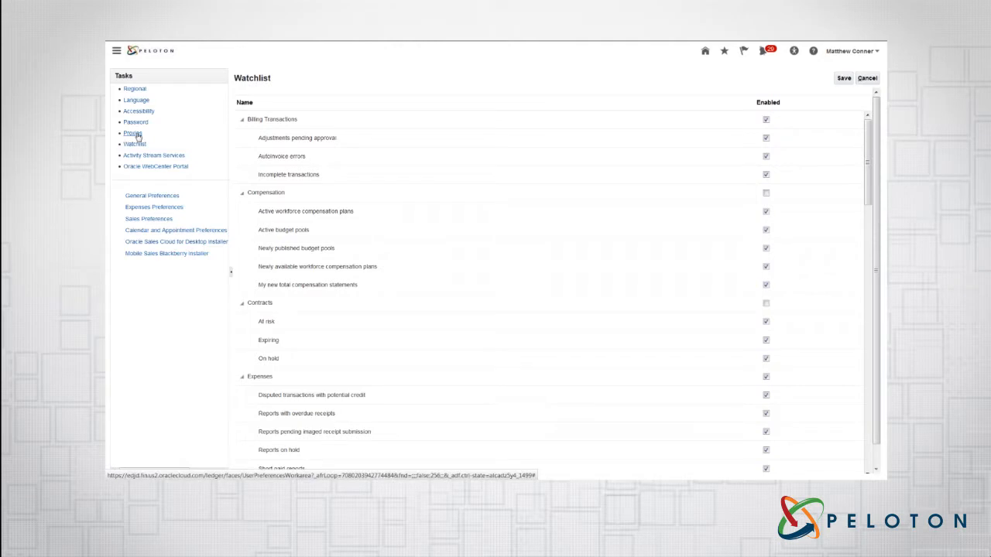
# - Open the Proxies preferences page and find its proxies table empty
pyautogui.click(132, 133)
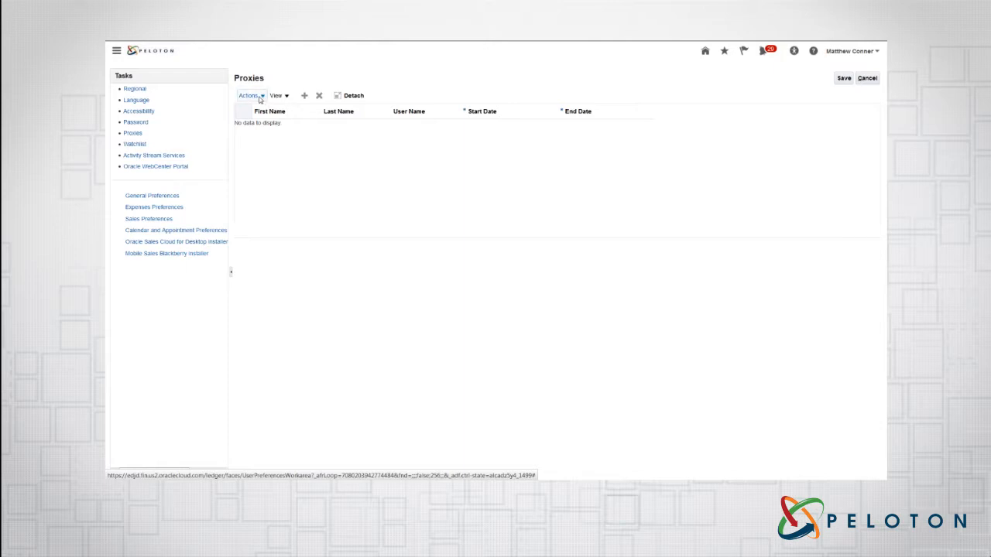
pyautogui.click(249, 95)
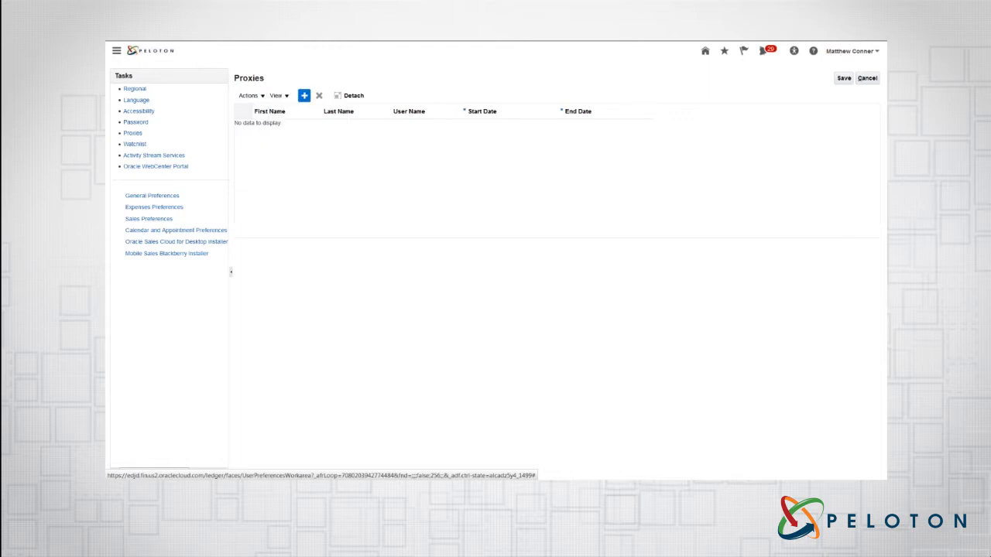
pyautogui.click(304, 95)
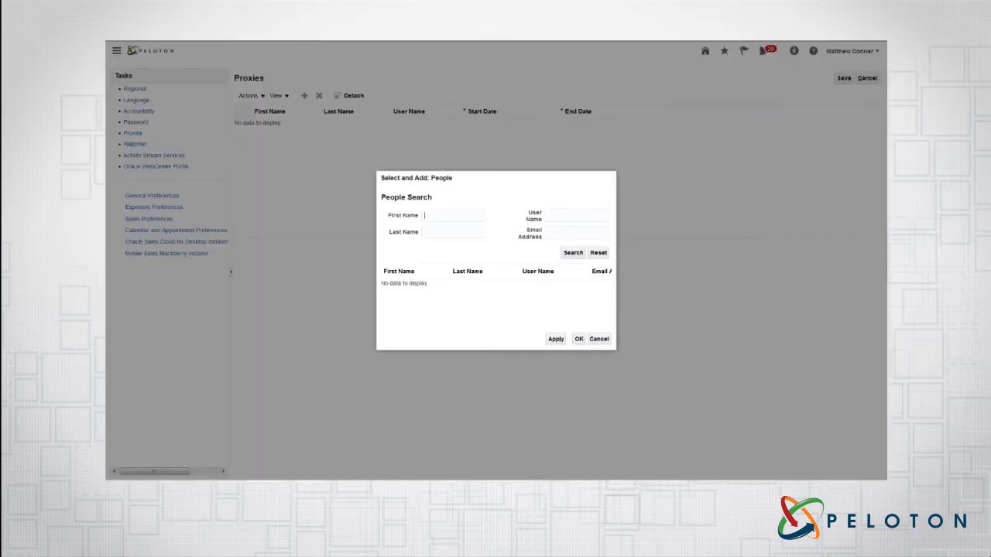
pyautogui.write('x')
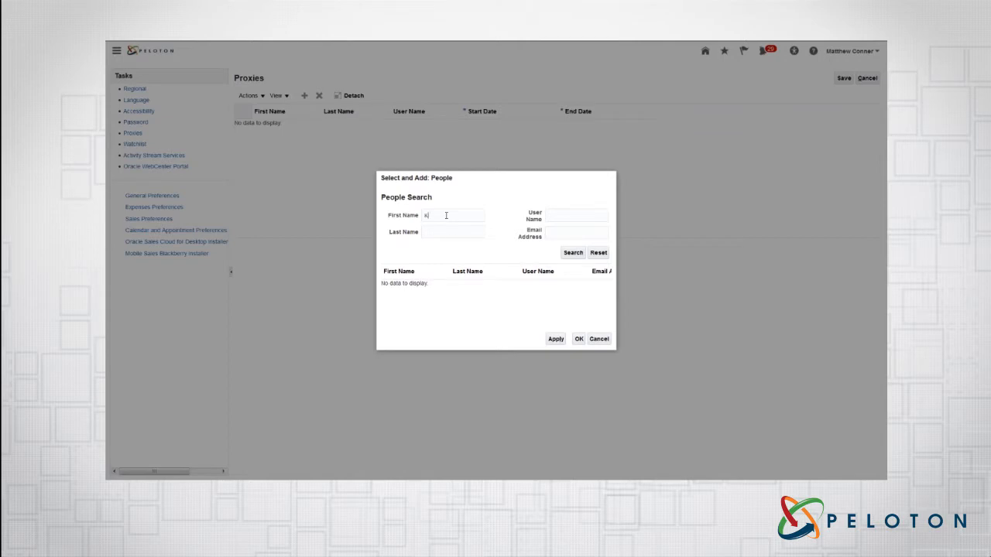
pyautogui.press('Backspace')
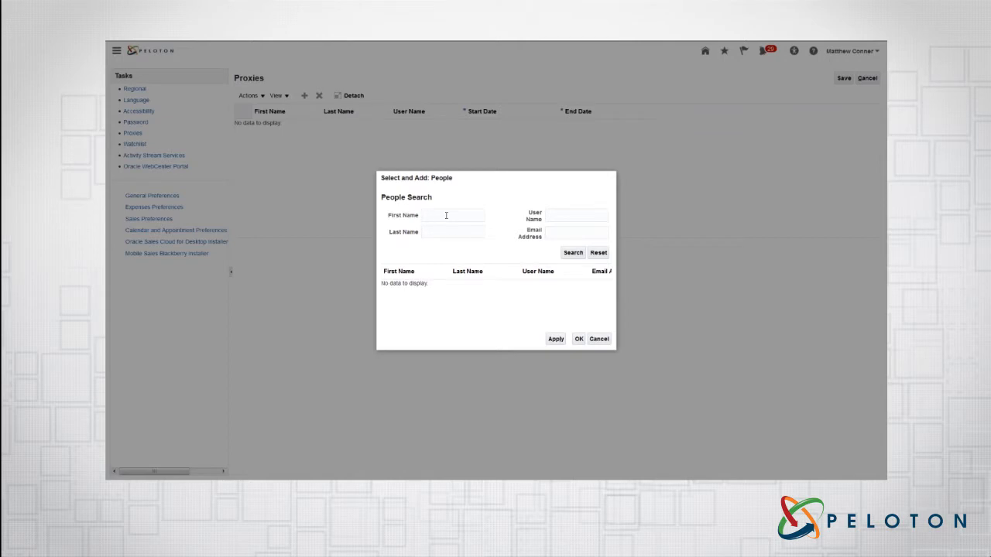
pyautogui.write('Holly')
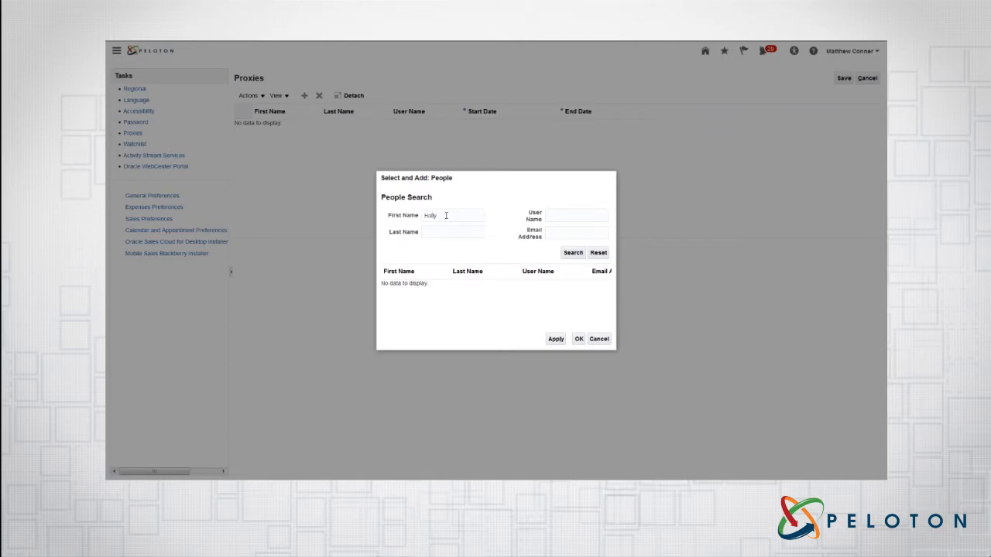
pyautogui.click(573, 252)
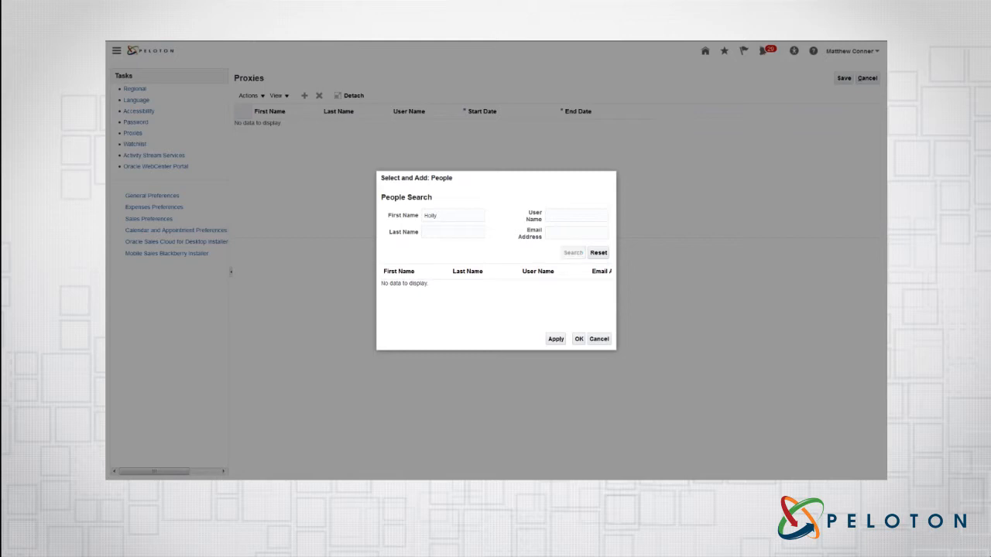
pyautogui.click(573, 252)
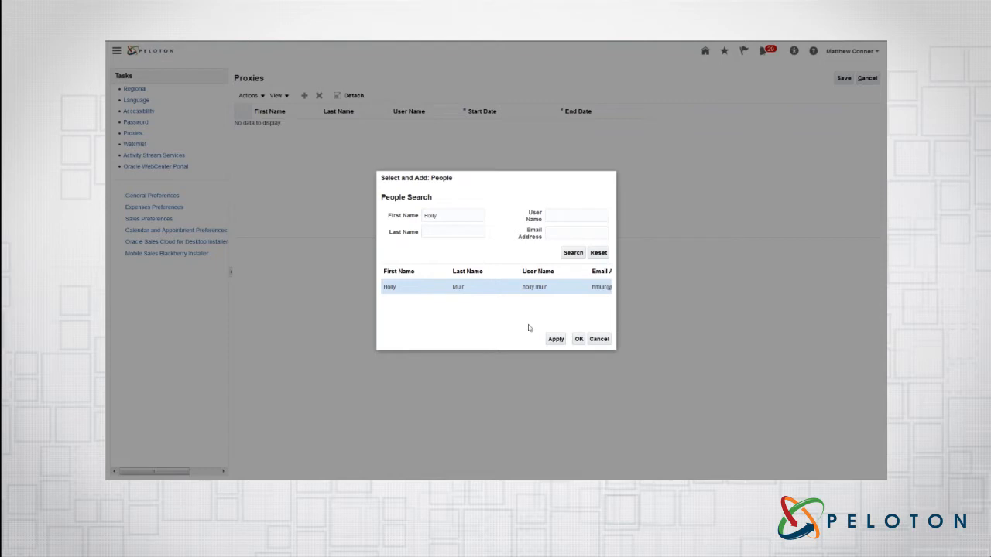
pyautogui.click(555, 338)
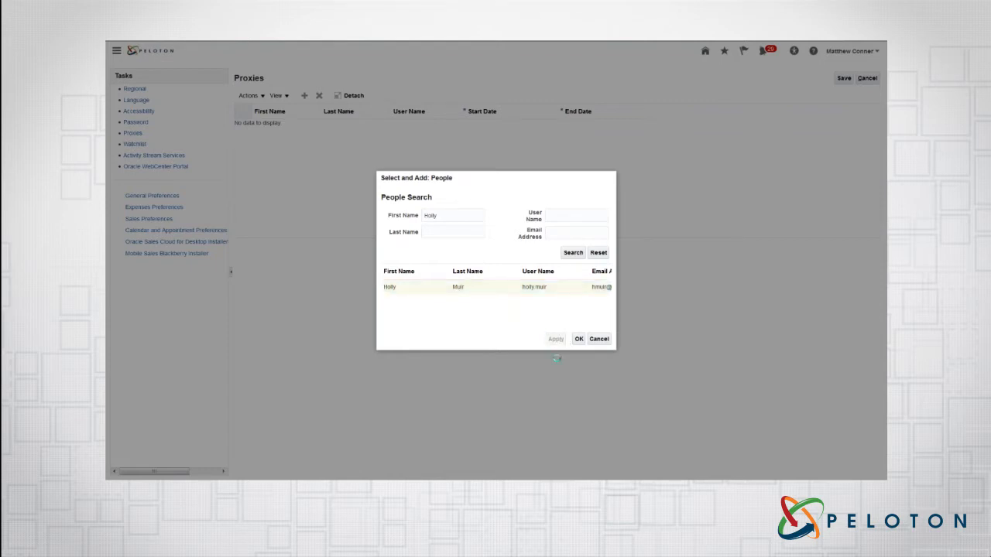
pyautogui.click(555, 339)
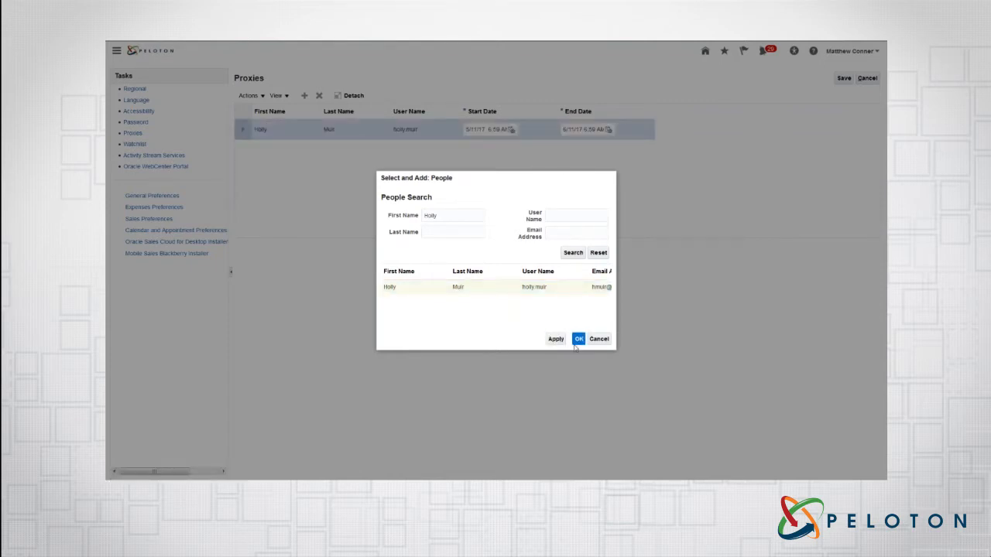
pyautogui.click(579, 340)
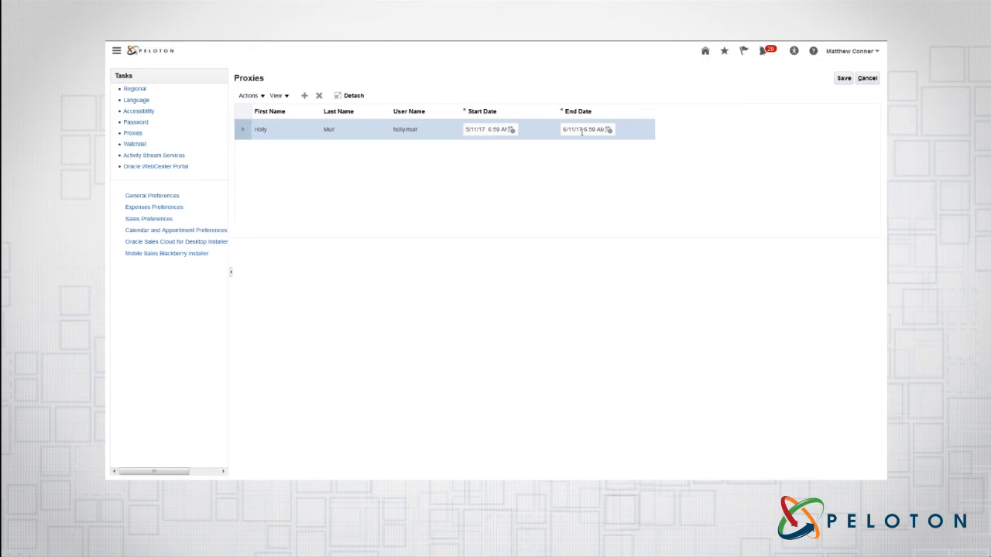
pyautogui.click(249, 95)
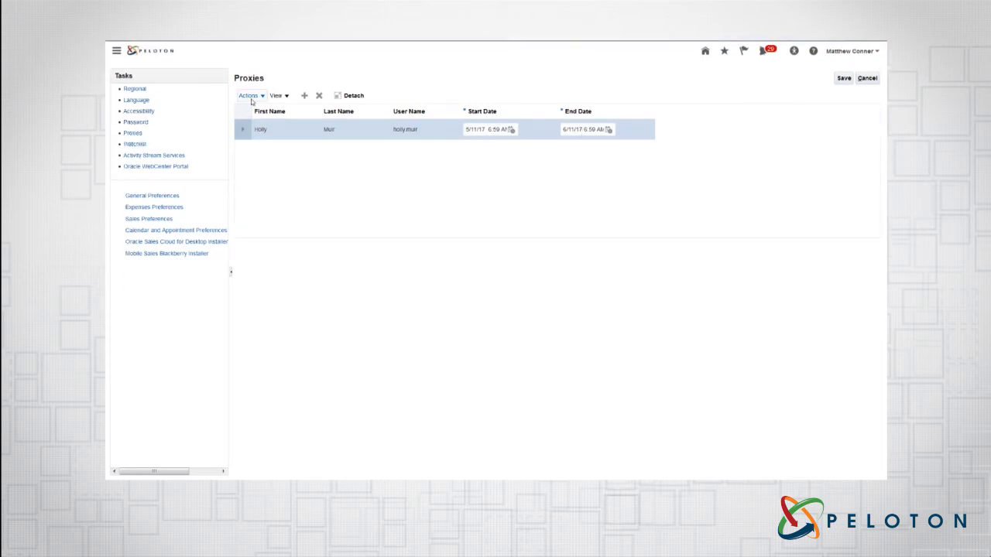
pyautogui.click(248, 95)
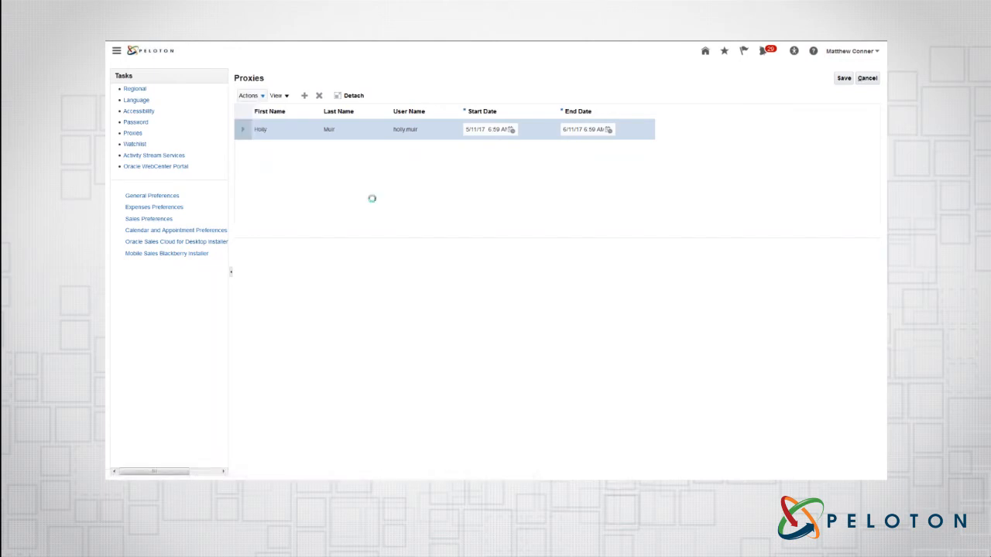
pyautogui.click(318, 95)
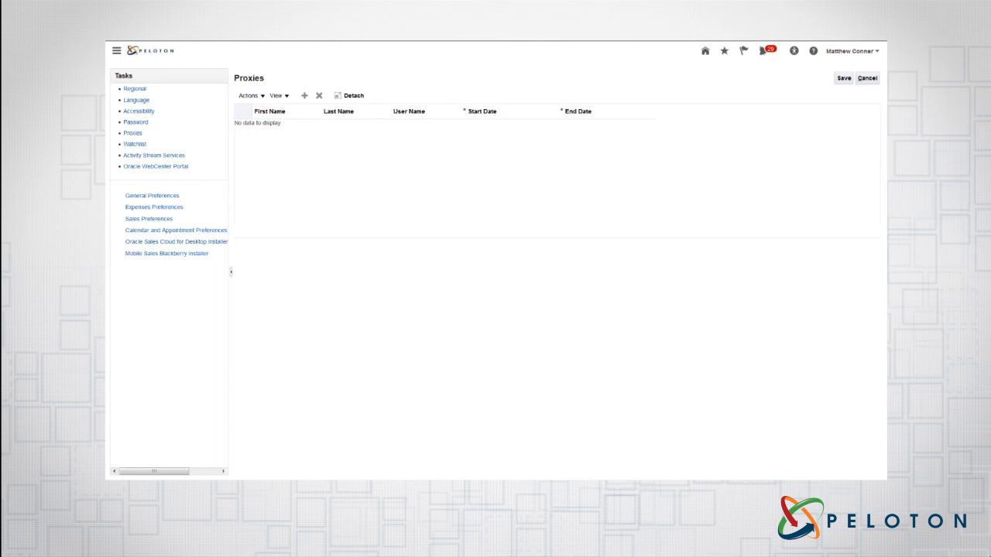
pyautogui.moveTo(772, 178)
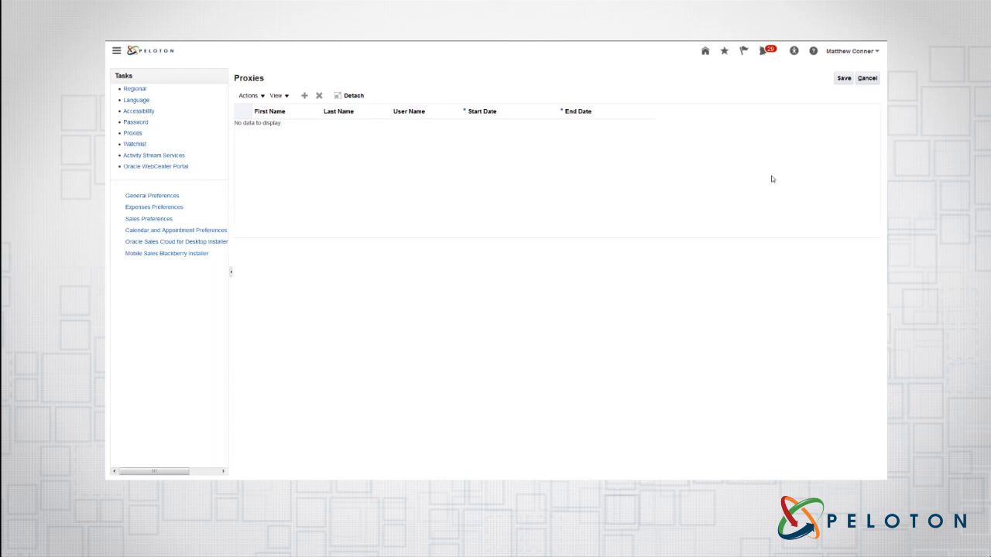